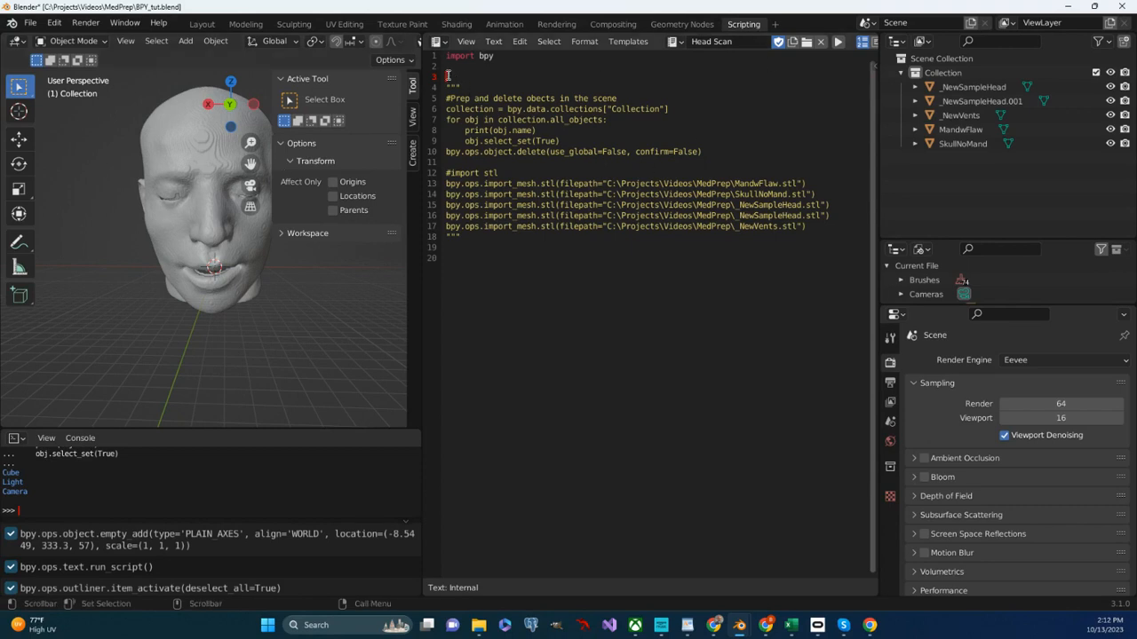
Step: Add 'import math' and 'import csv' lines to the head scan script
type("import")
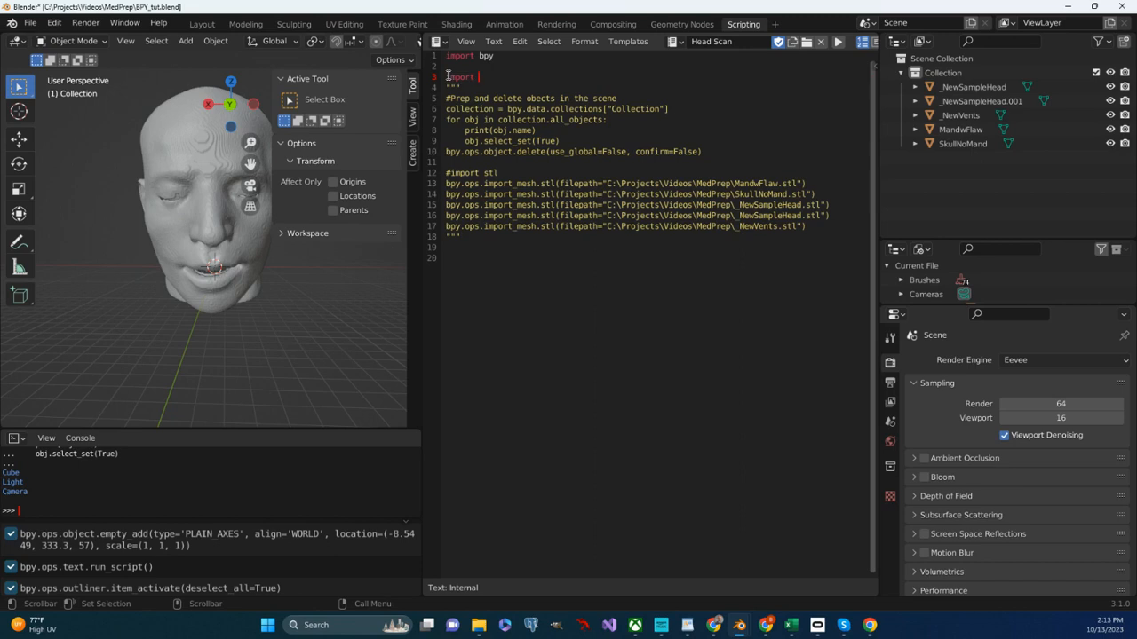
type("math")
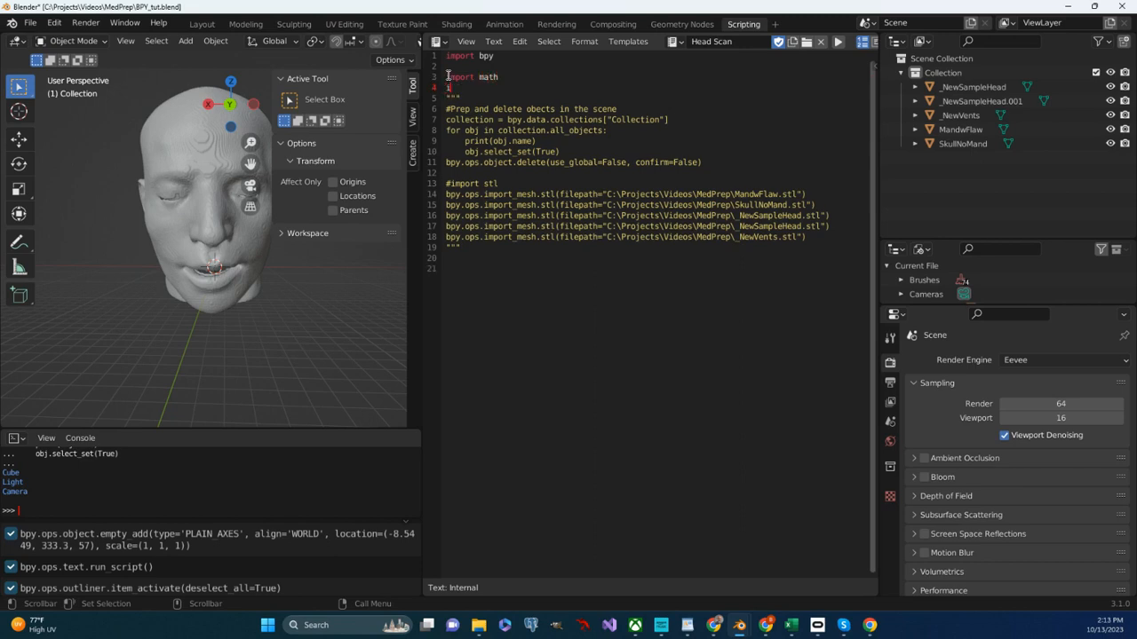
type("import")
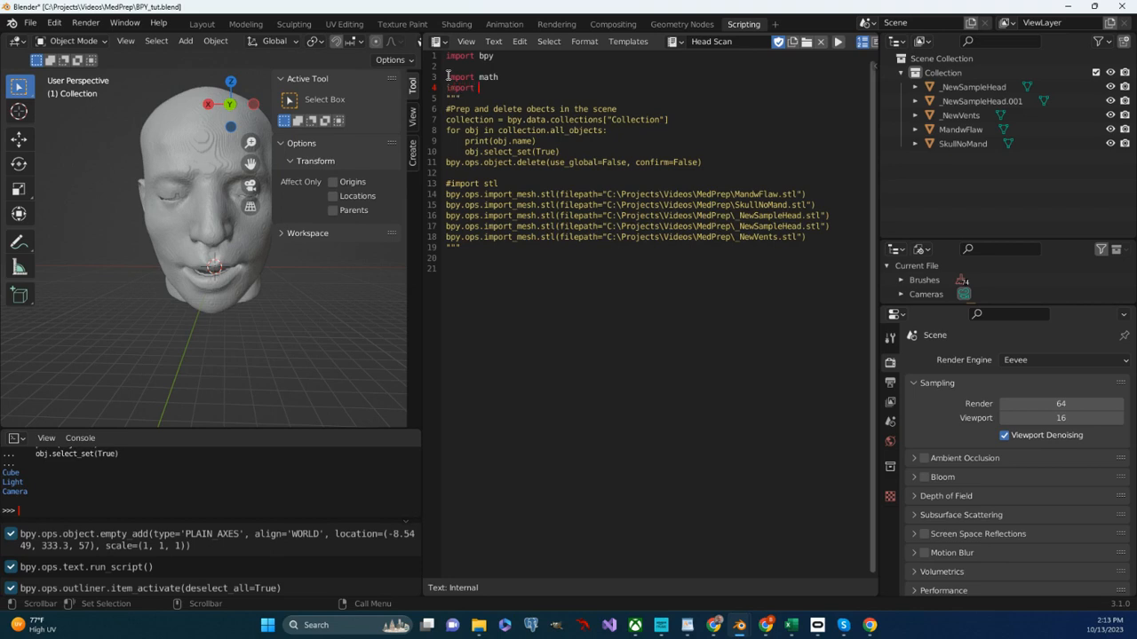
type("csv")
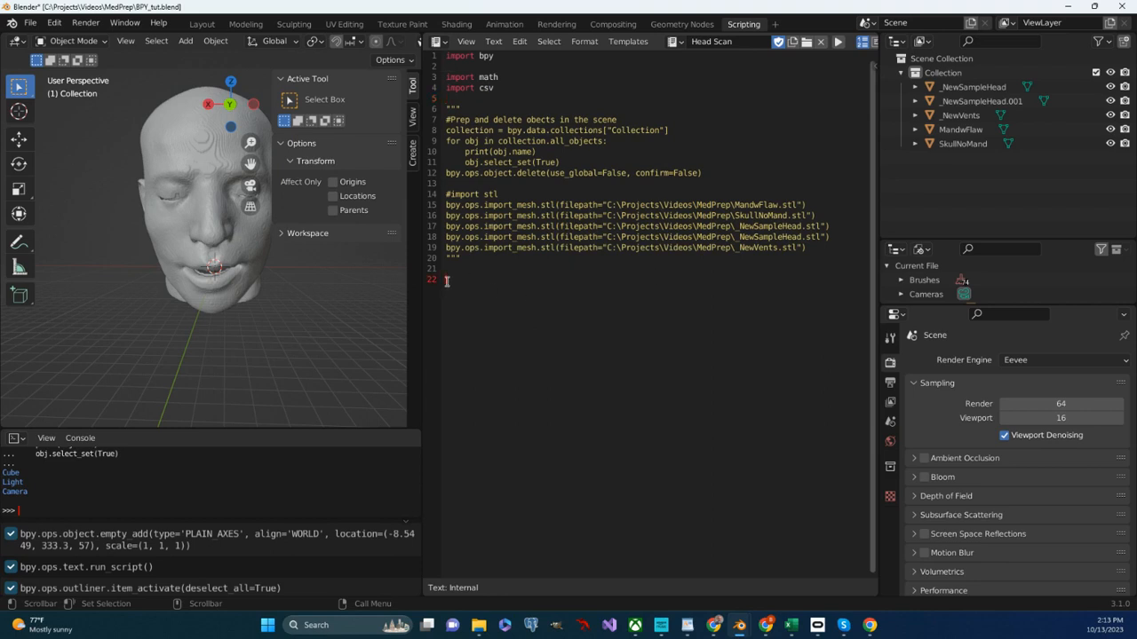
Step: Add empty 'data=[]' and 'verts=[]' lists below the commented block
type("data")
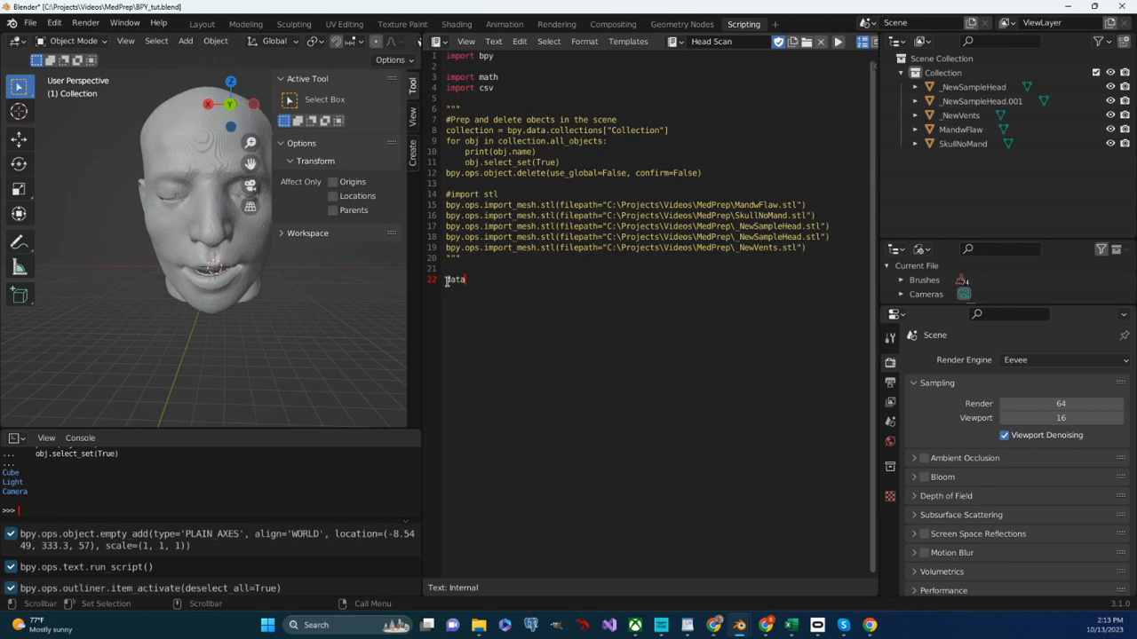
type("=[]")
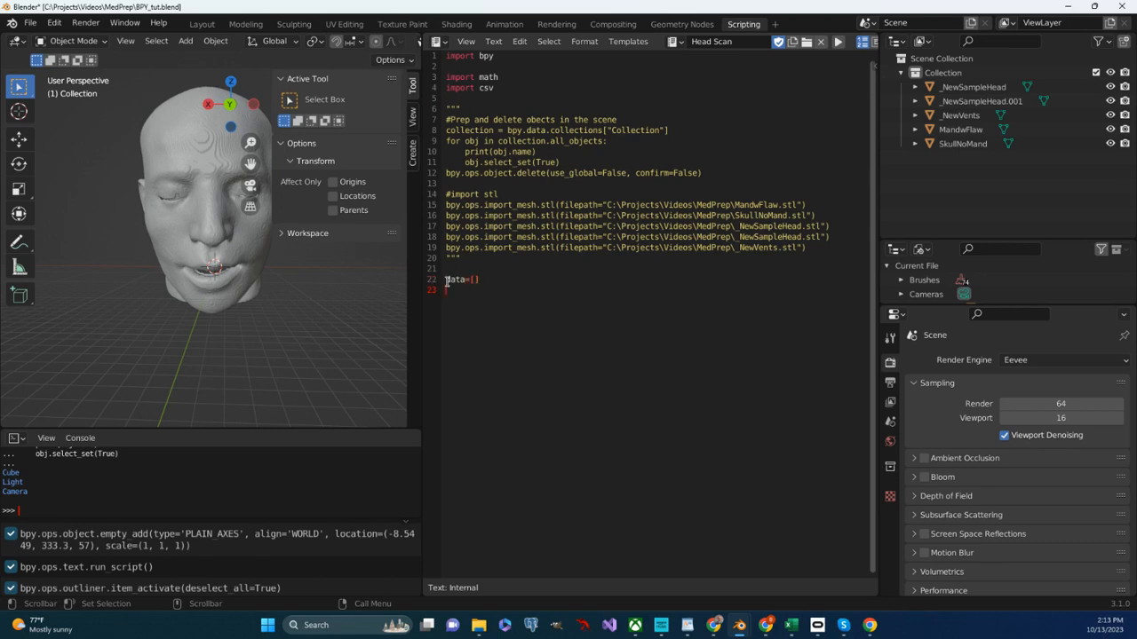
type("verts=")
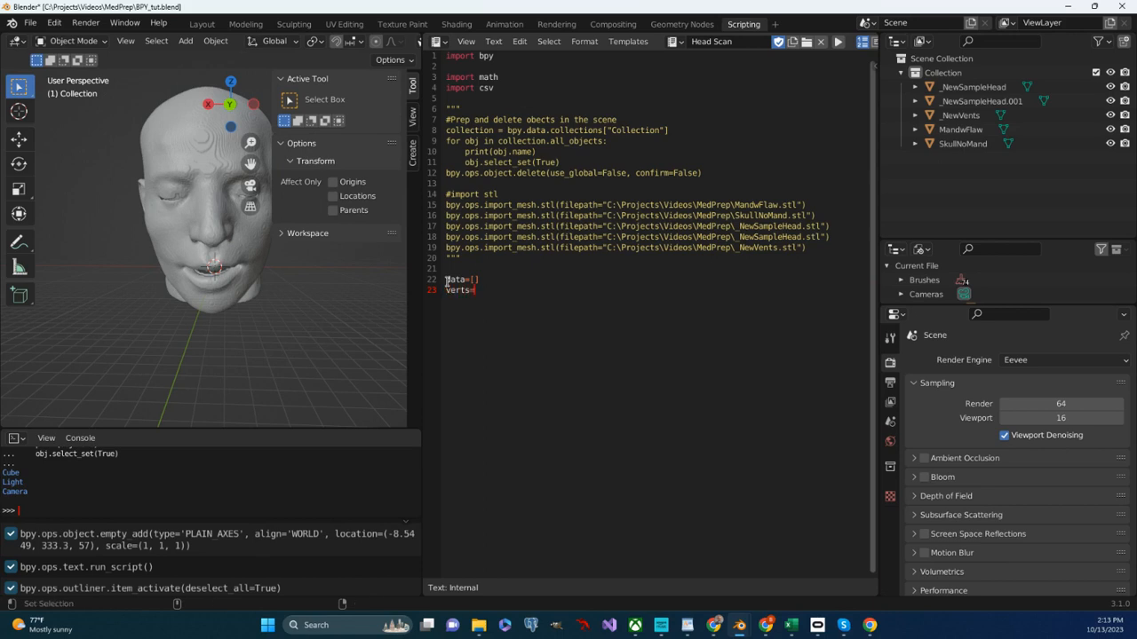
type("[]")
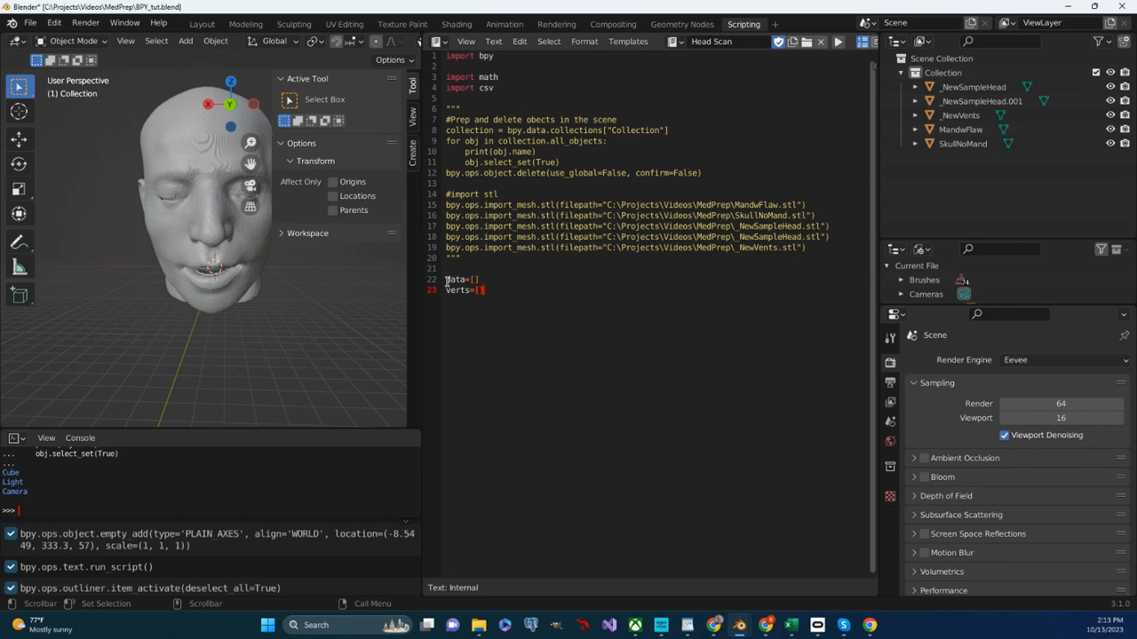
key("Enter")
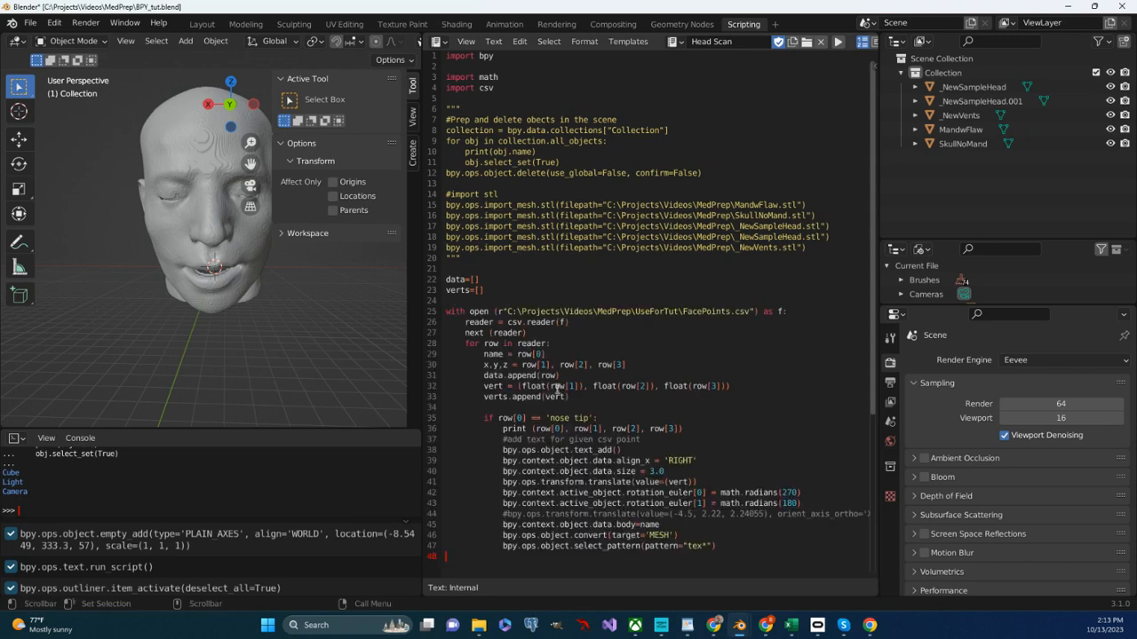
mouse_move(456, 304)
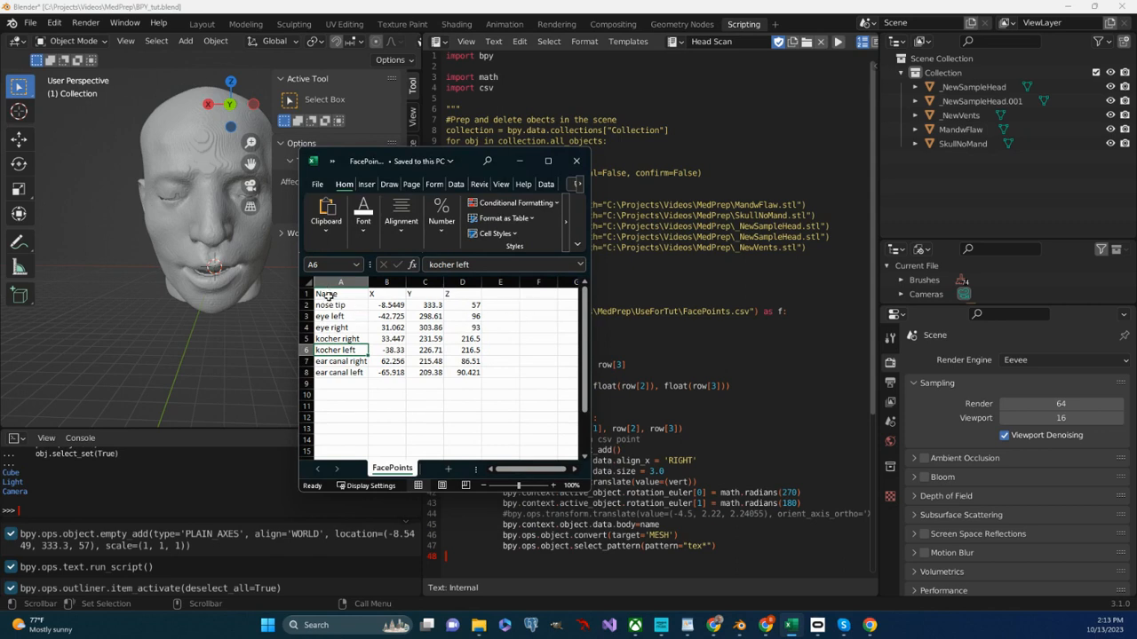
Step: Check the eye right entry and nose tip Y coordinate in FacePoints, then minimize Excel
left_click(340, 328)
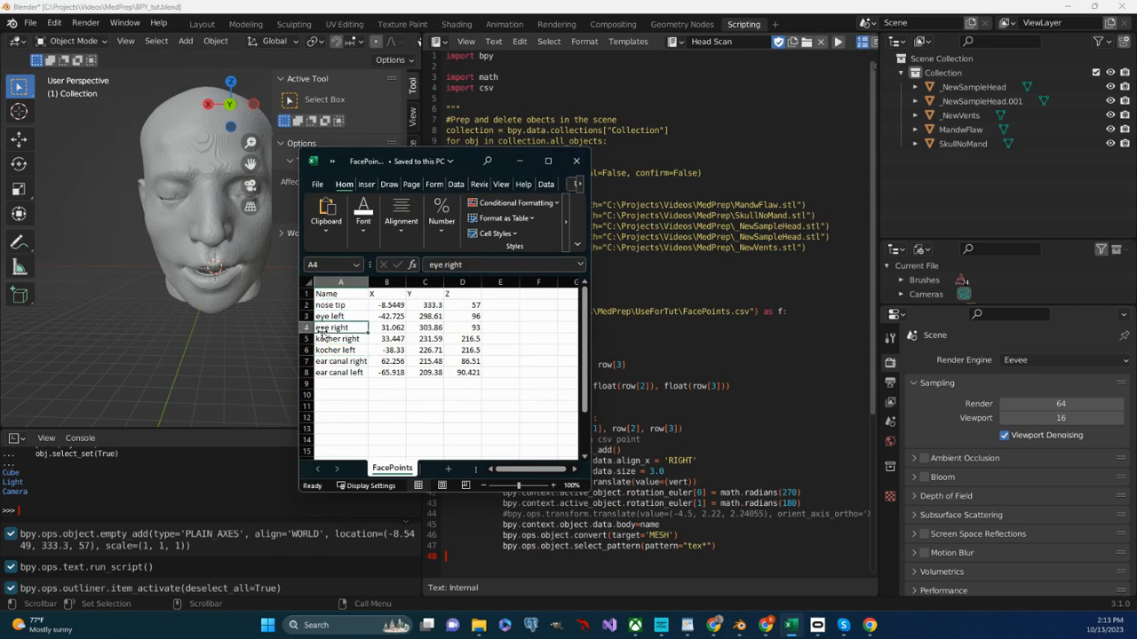
left_click(425, 305)
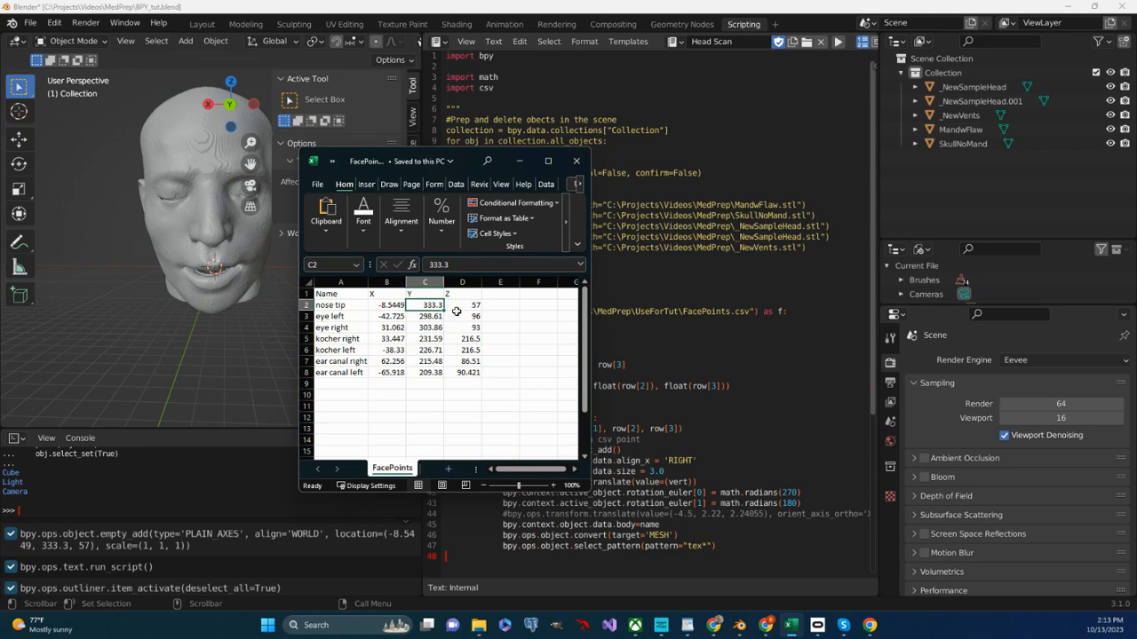
left_click(576, 160)
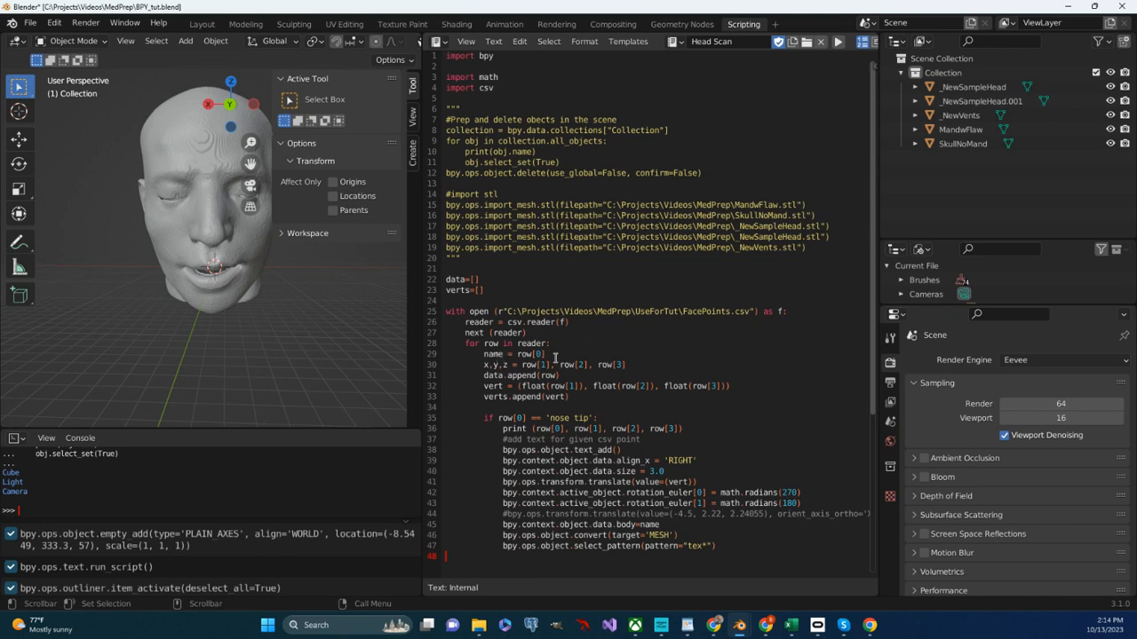
mouse_move(547, 357)
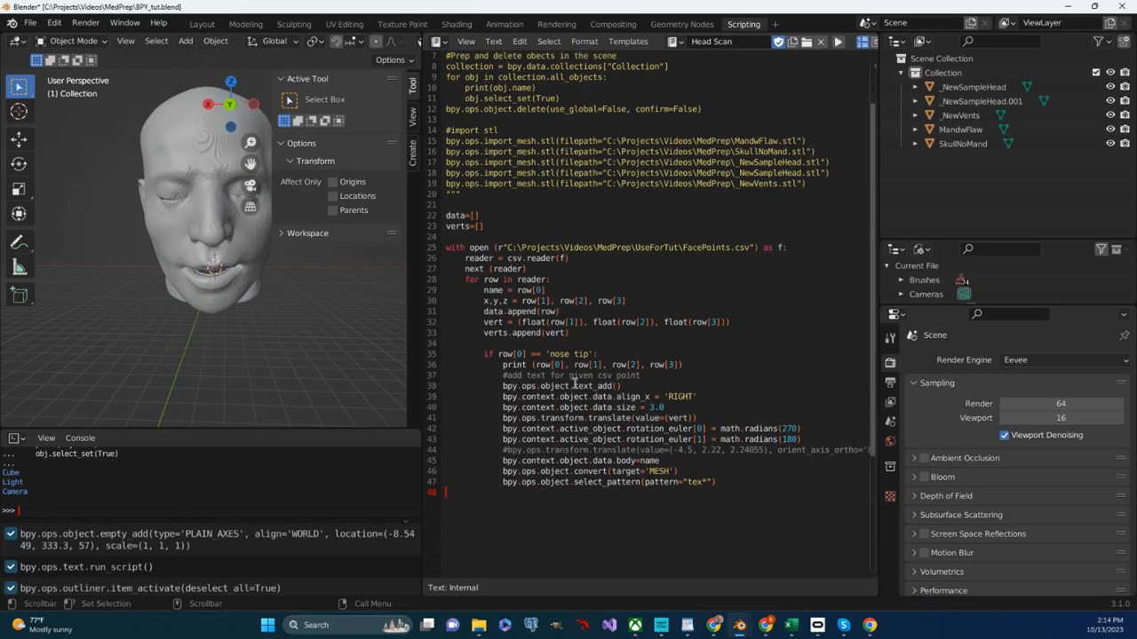
scroll("down", 3)
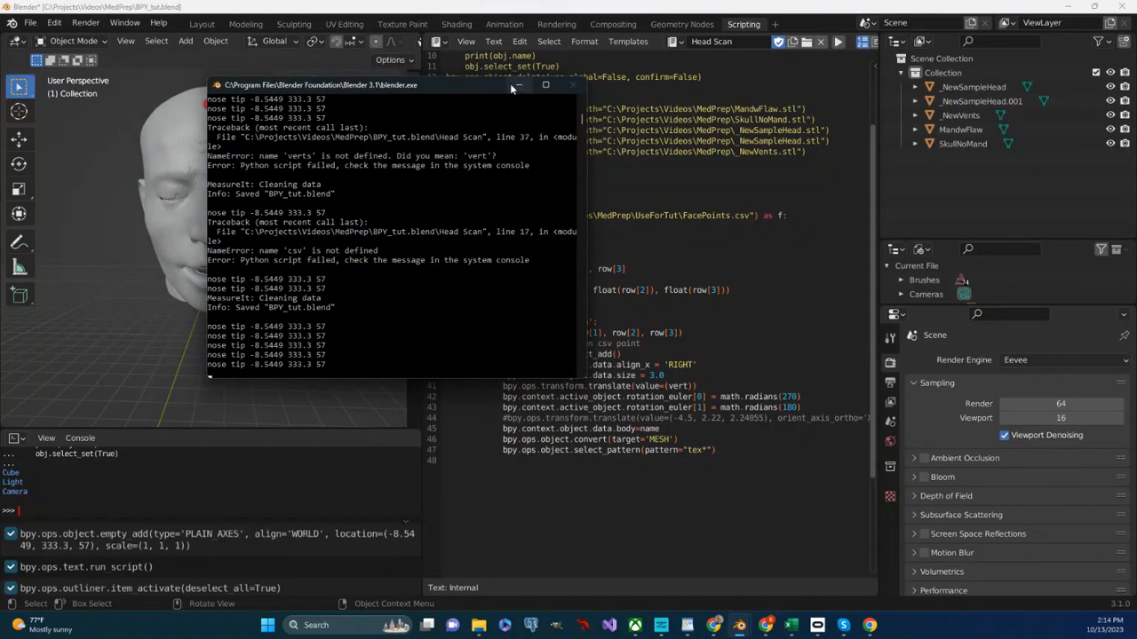
left_click(571, 85)
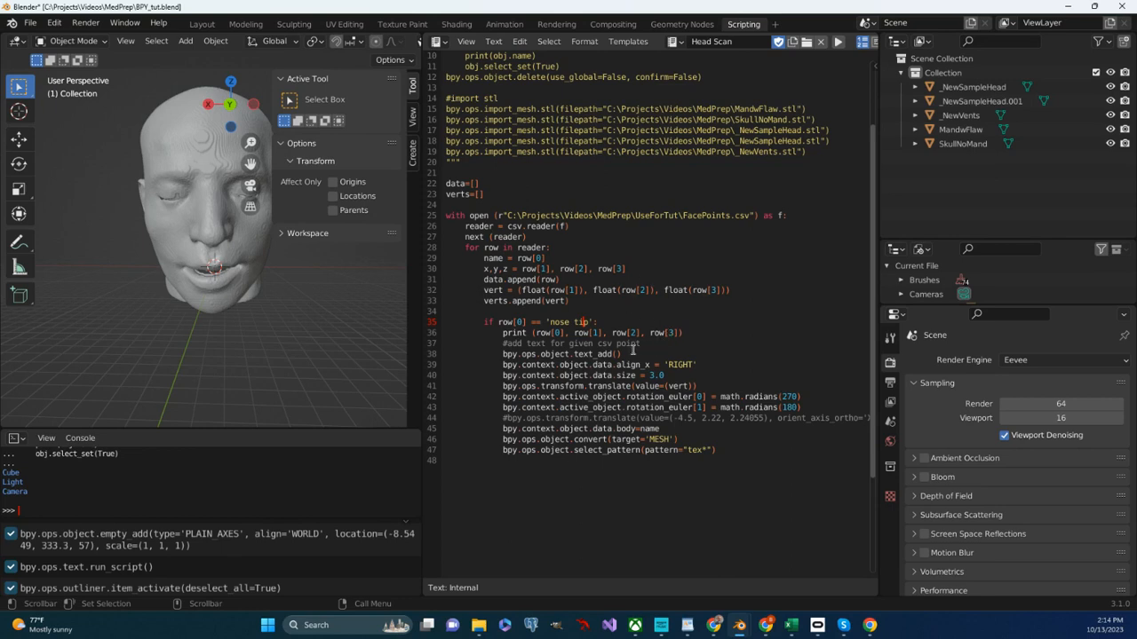
Step: Orbit back to the face and uncomment the bpy.ops.transform.translate line 44
scroll("down", 3)
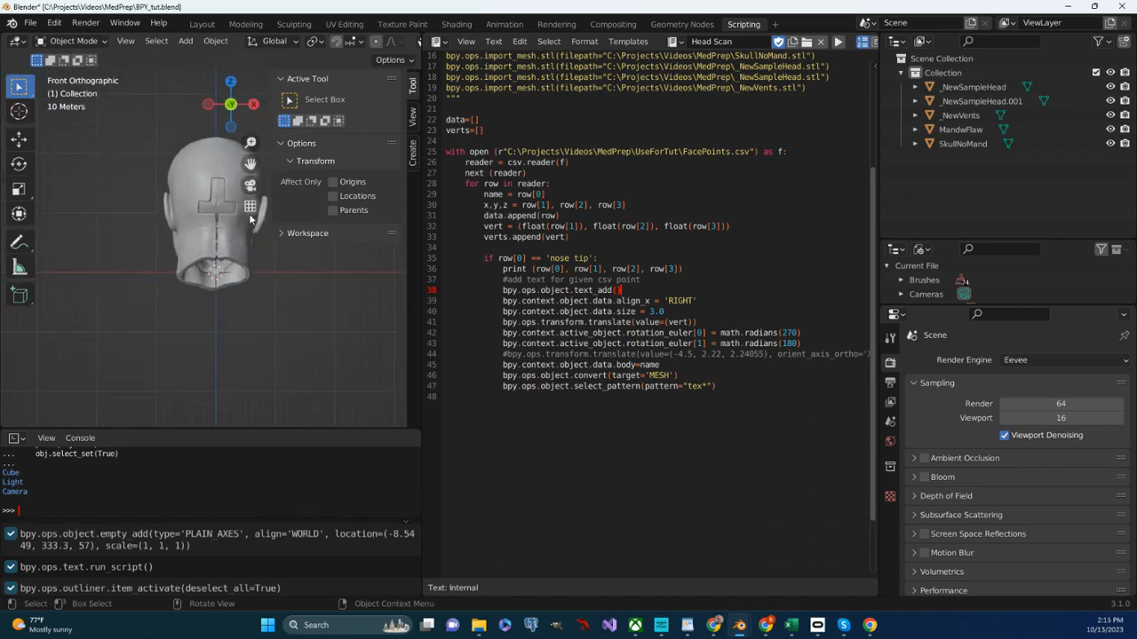
left_click_drag(213, 204, 173, 275)
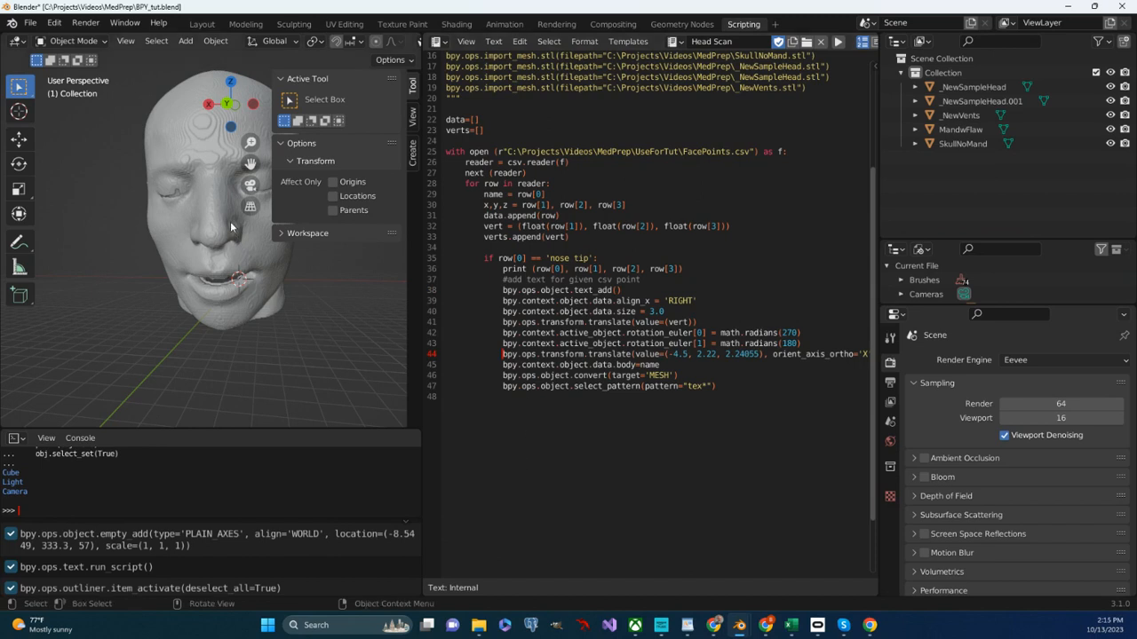
mouse_move(193, 229)
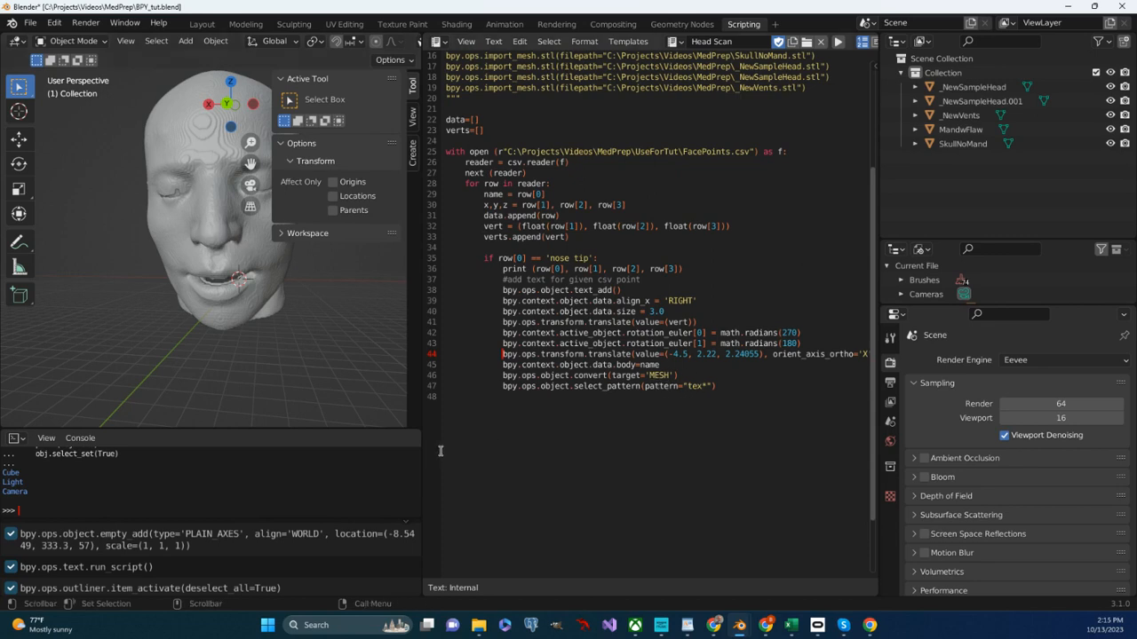
scroll("right", 3)
type("#add sphere as location marker")
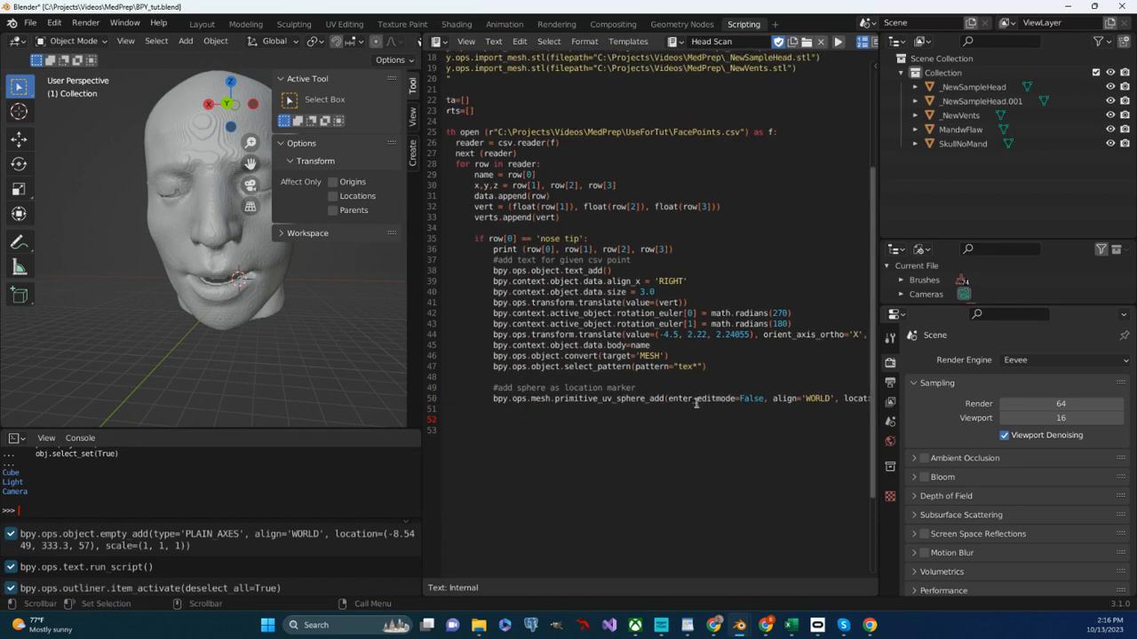
Step: Add a UV sphere line (location vert, scale 2,2,2) and a PLAIN_AXES empty line
scroll("right", 3)
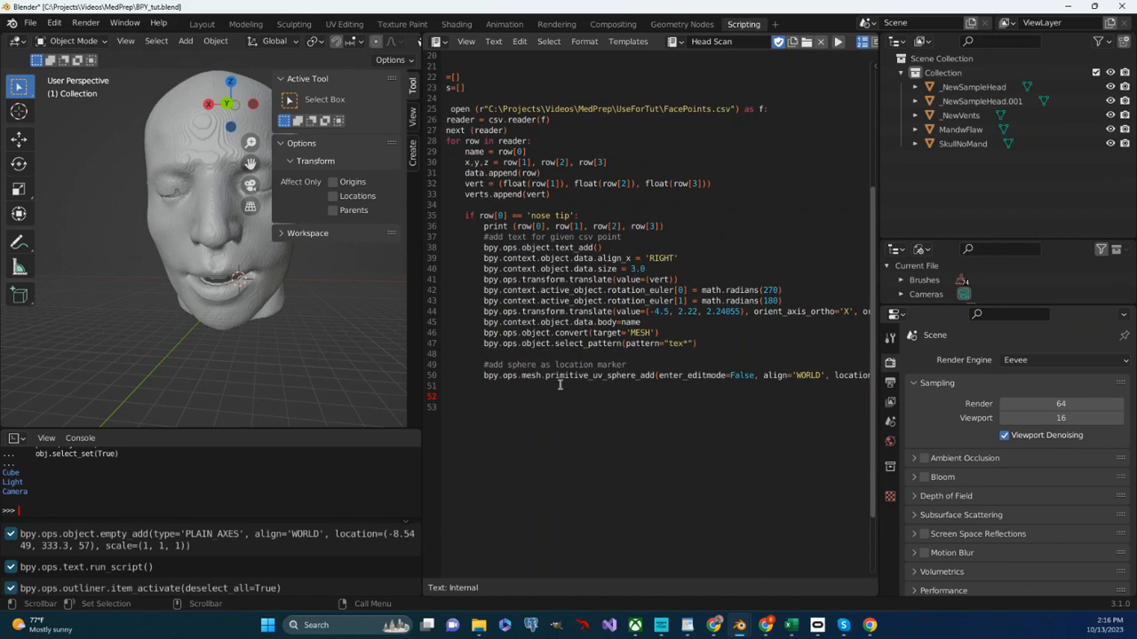
mouse_move(569, 385)
type("#add empty as location marker")
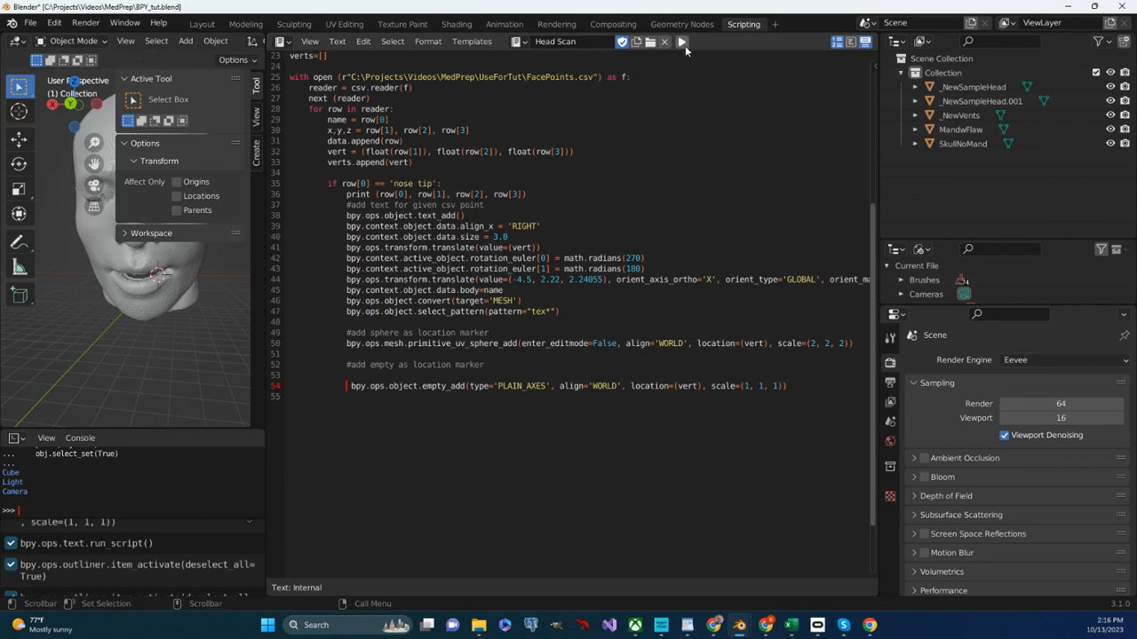
Step: Run the script and bring up the system console showing its error
left_click(687, 42)
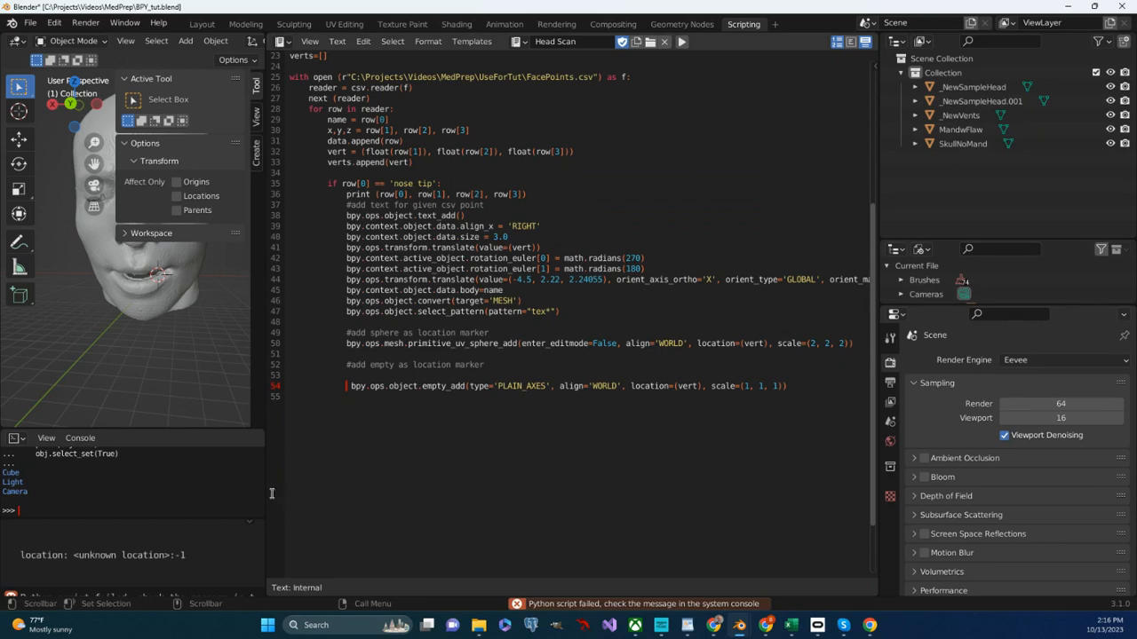
mouse_move(319, 466)
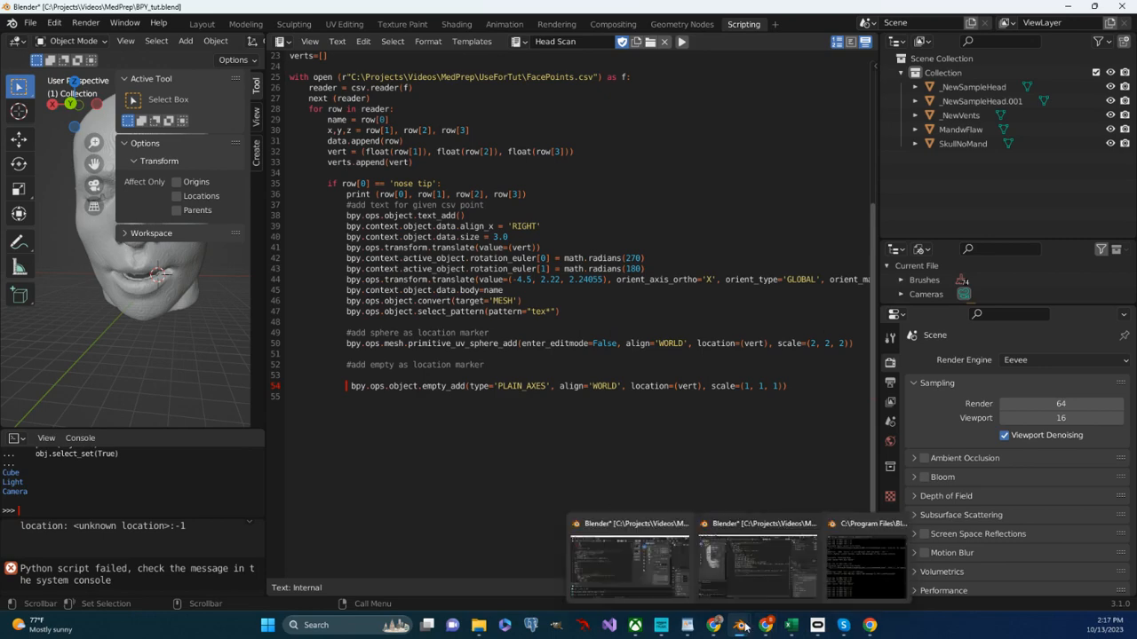
left_click(839, 564)
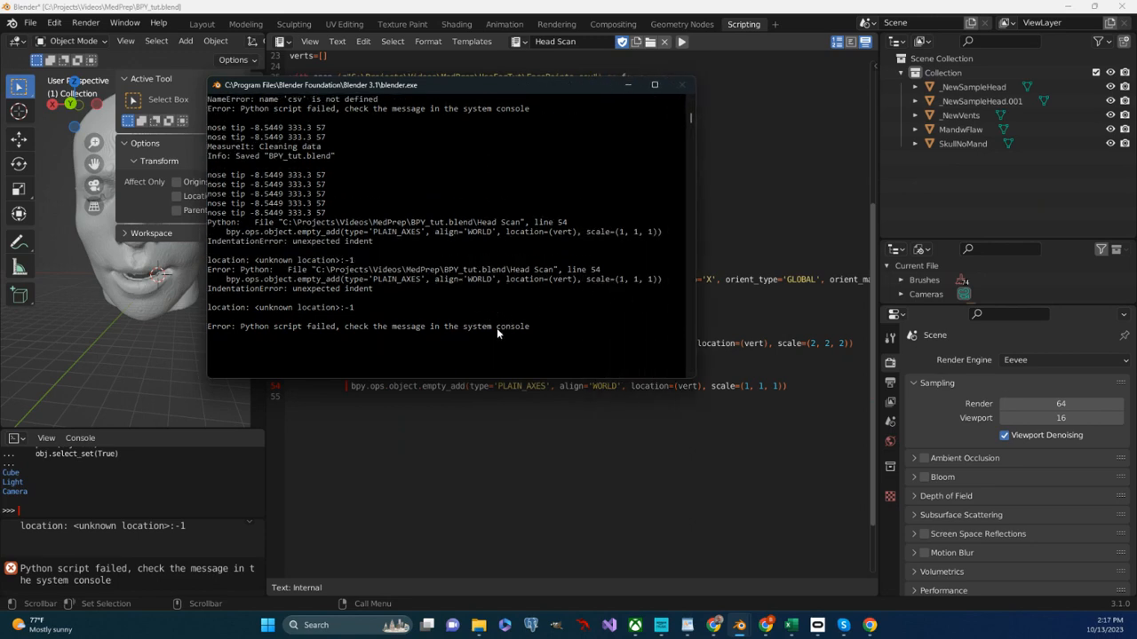
mouse_move(513, 350)
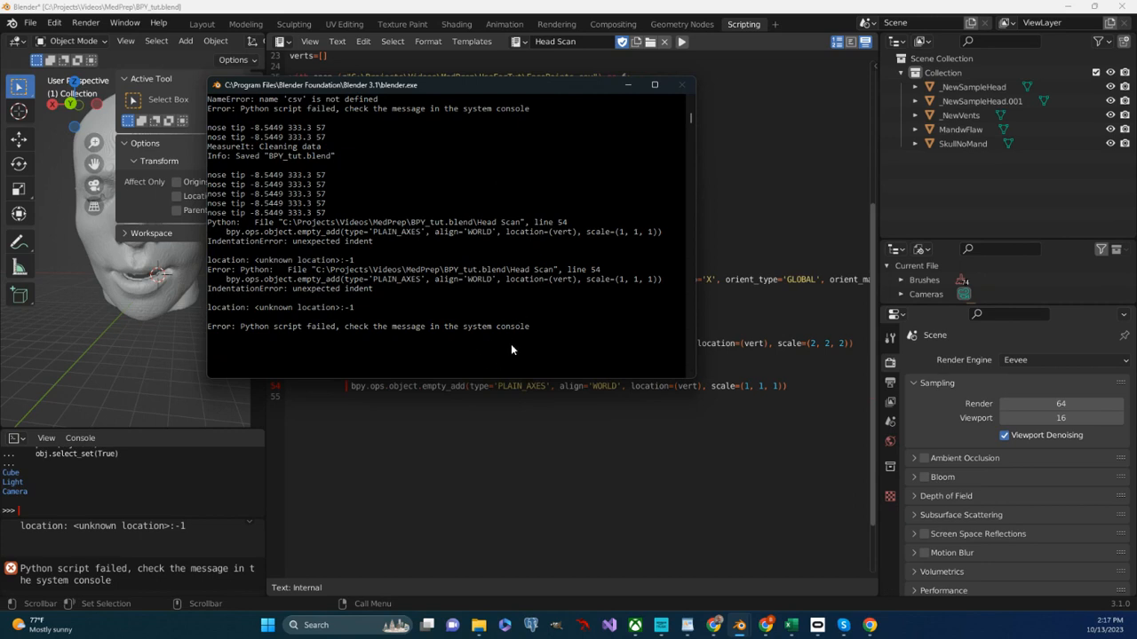
mouse_move(597, 289)
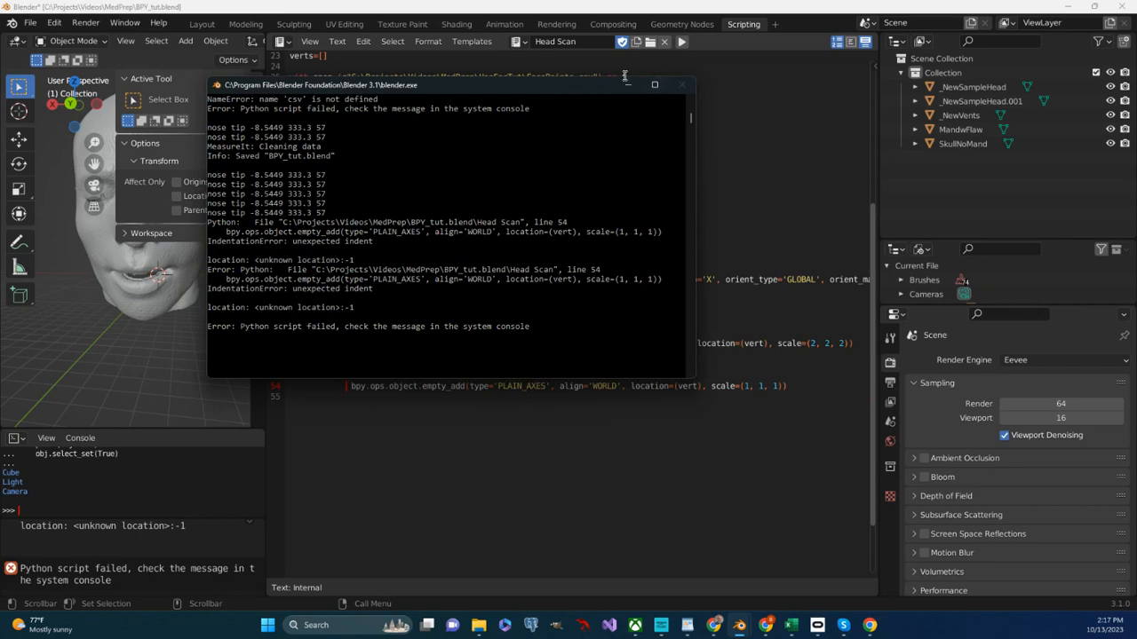
Step: Minimize the system console after reading the line 54 IndentationError
left_click(679, 84)
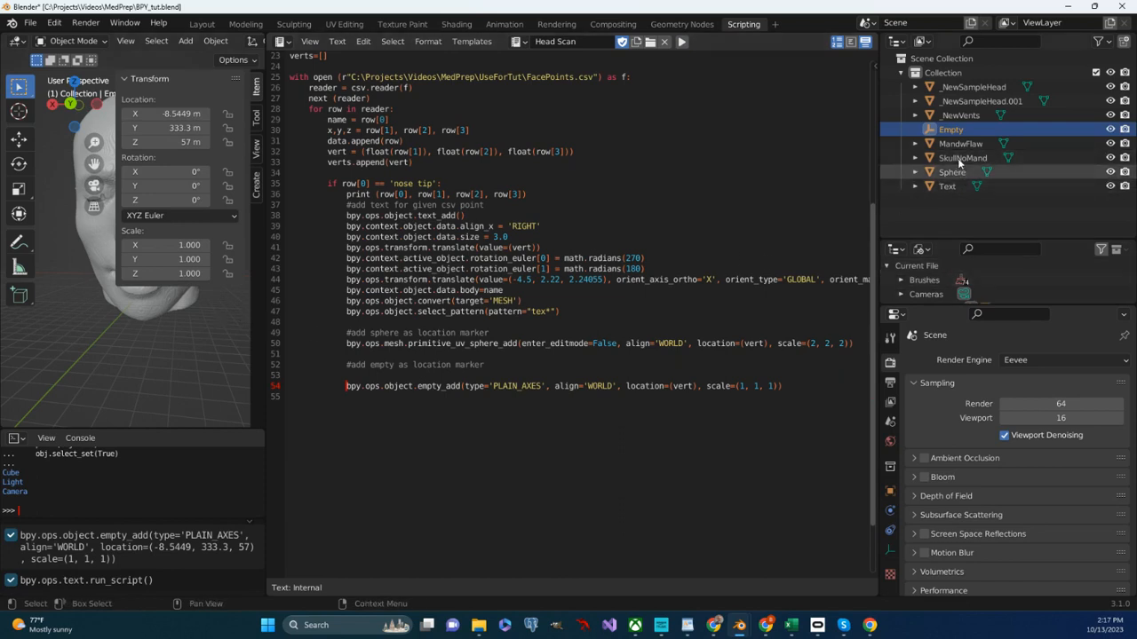
Step: Inspect the Empty marker's location and the Text label's position and rotation
left_click(947, 186)
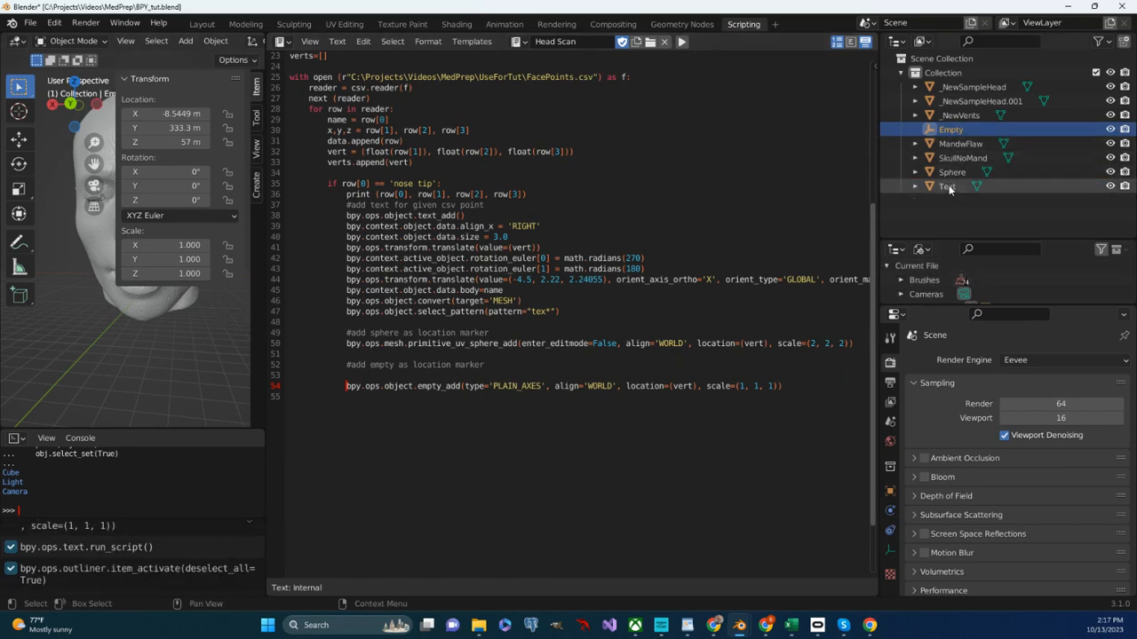
left_click(945, 186)
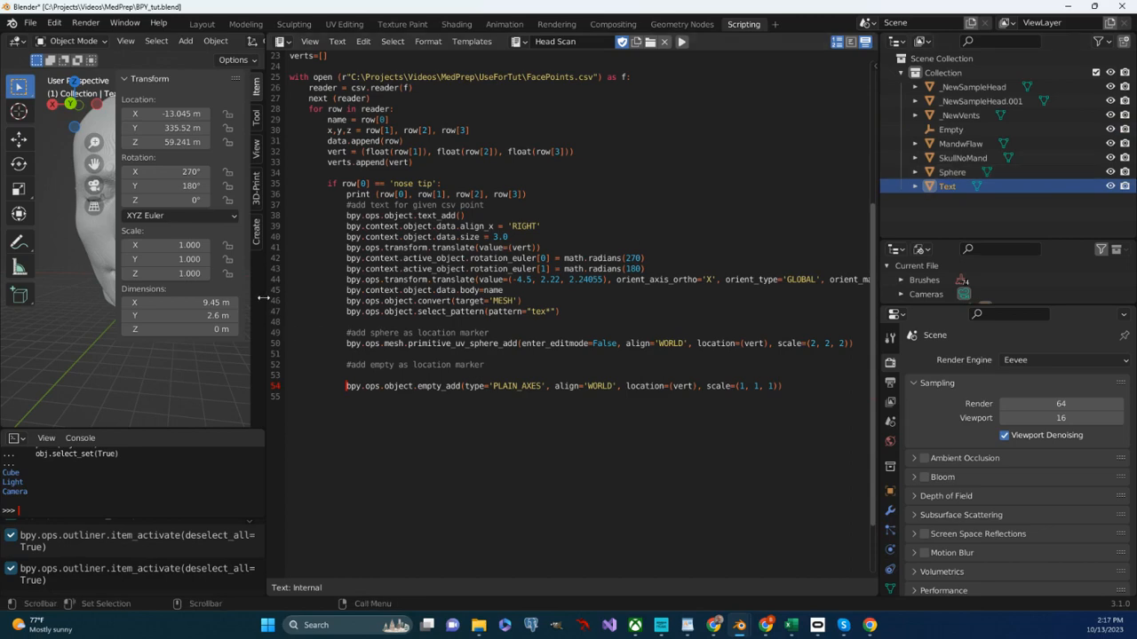